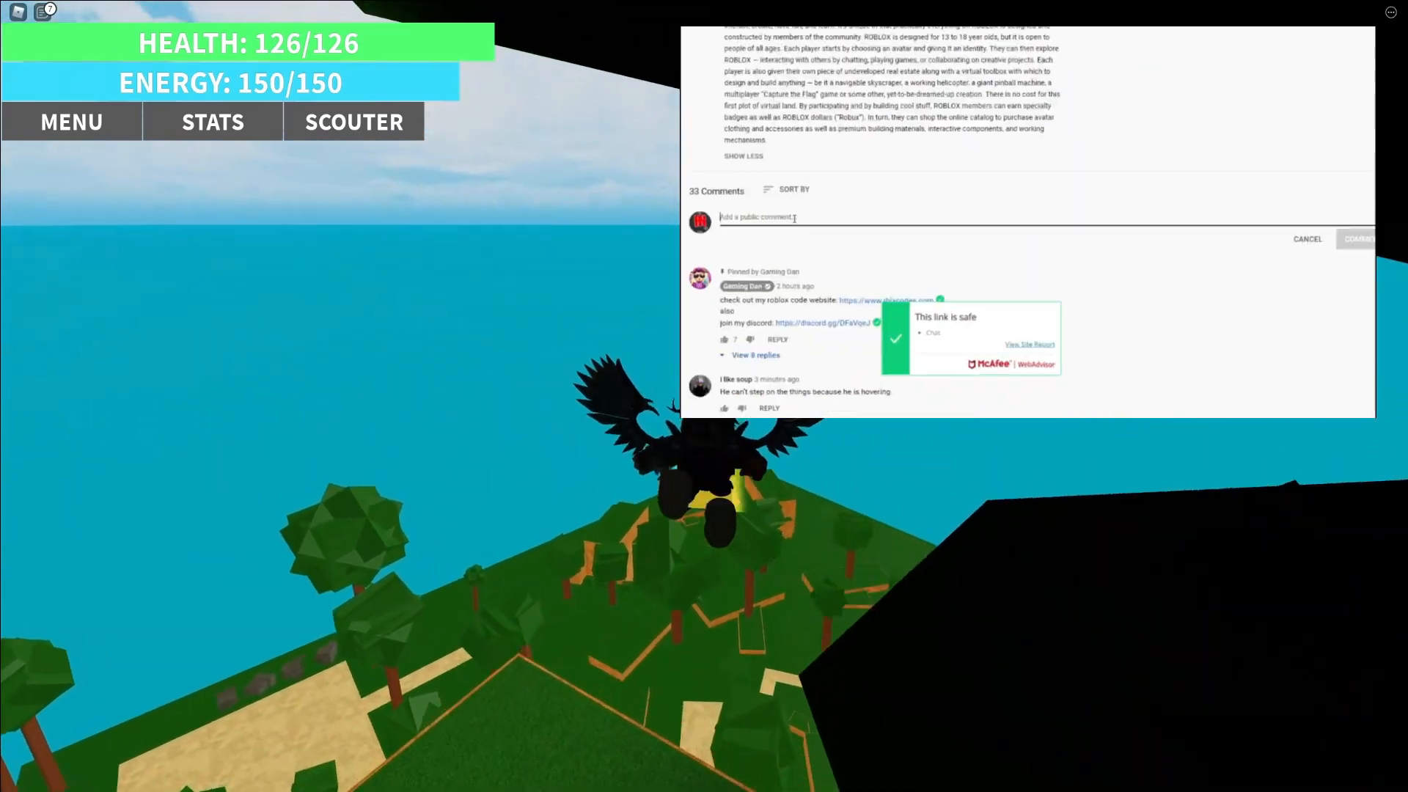
After typing 'I done all the s' and scrolling, open the game menu's CODES panel.
type("I done all the s")
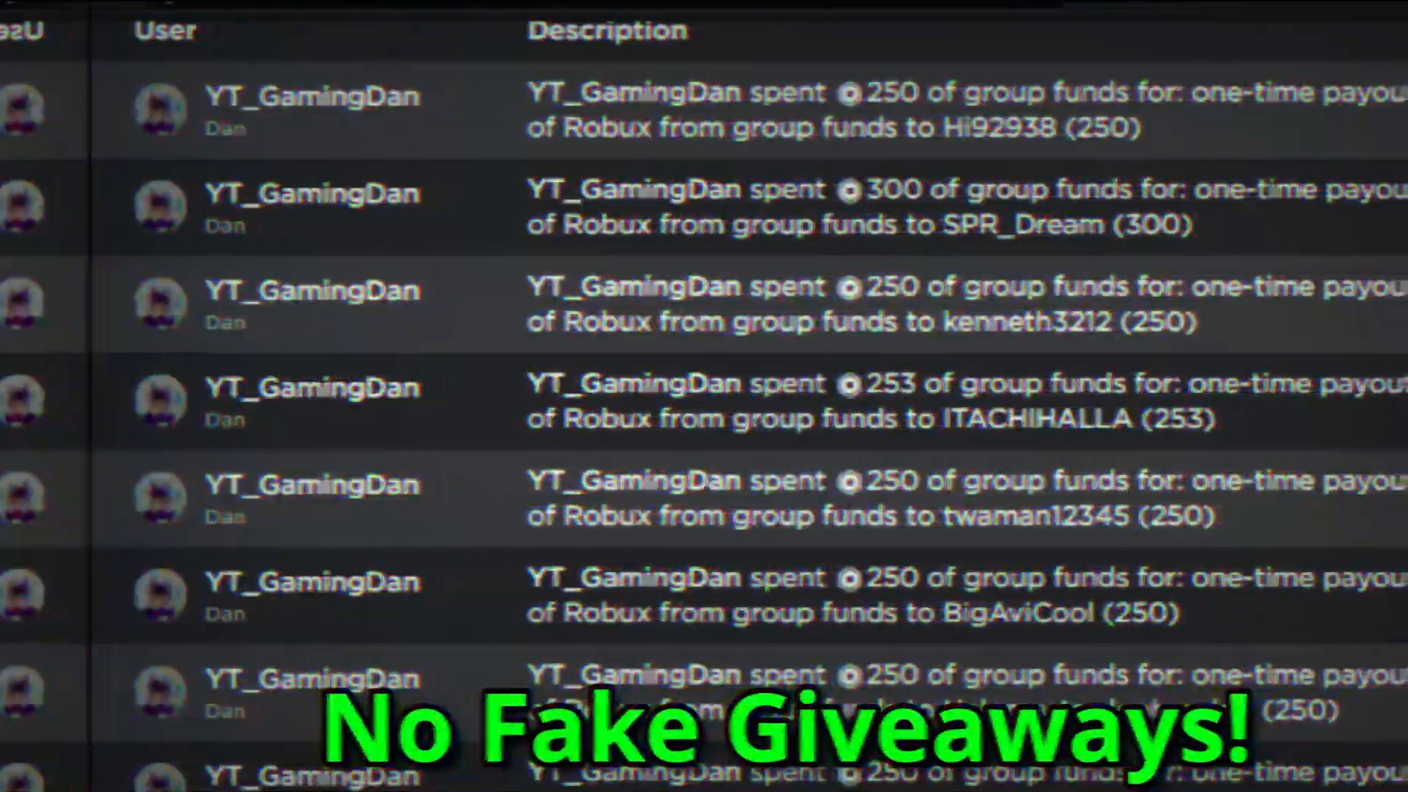
scroll("down", 3)
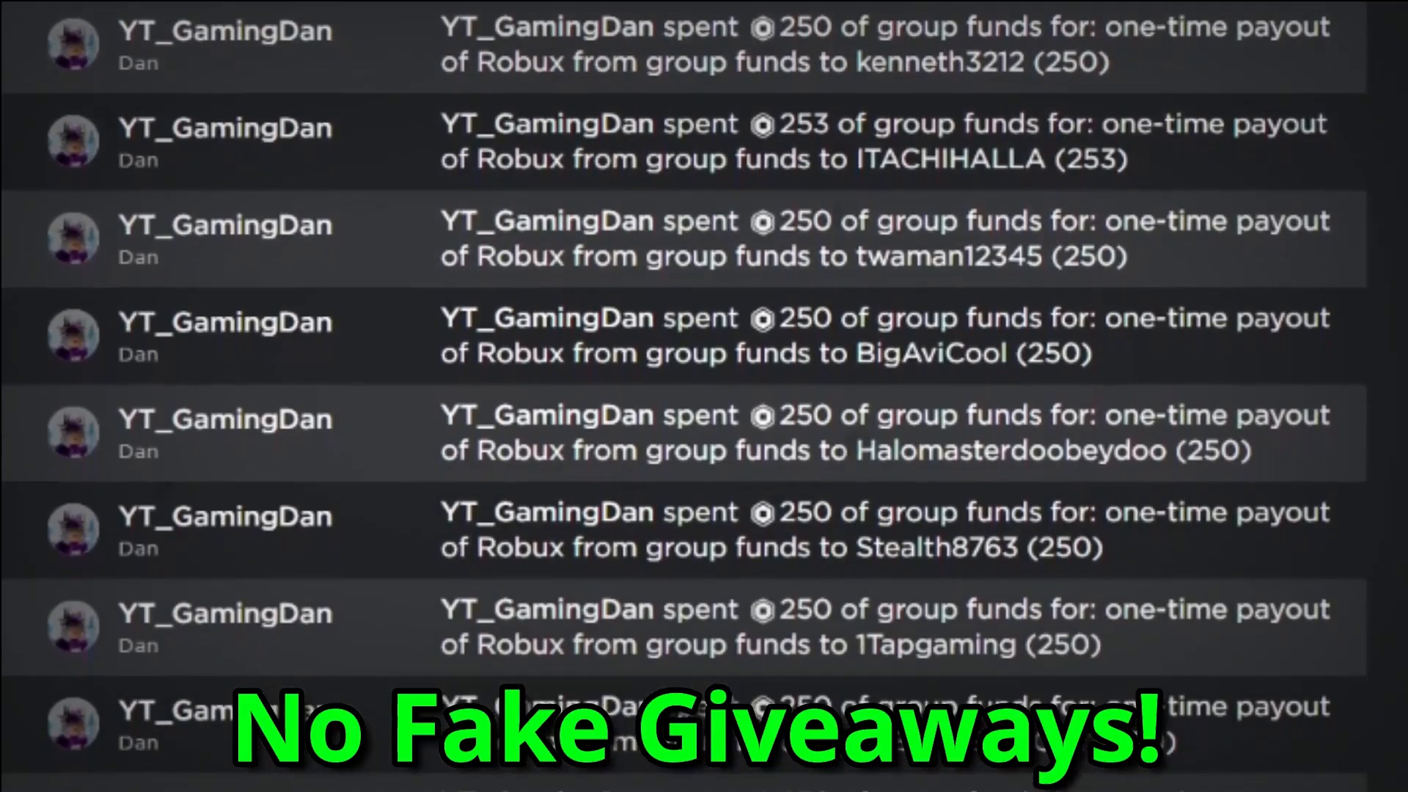
scroll("down", 3)
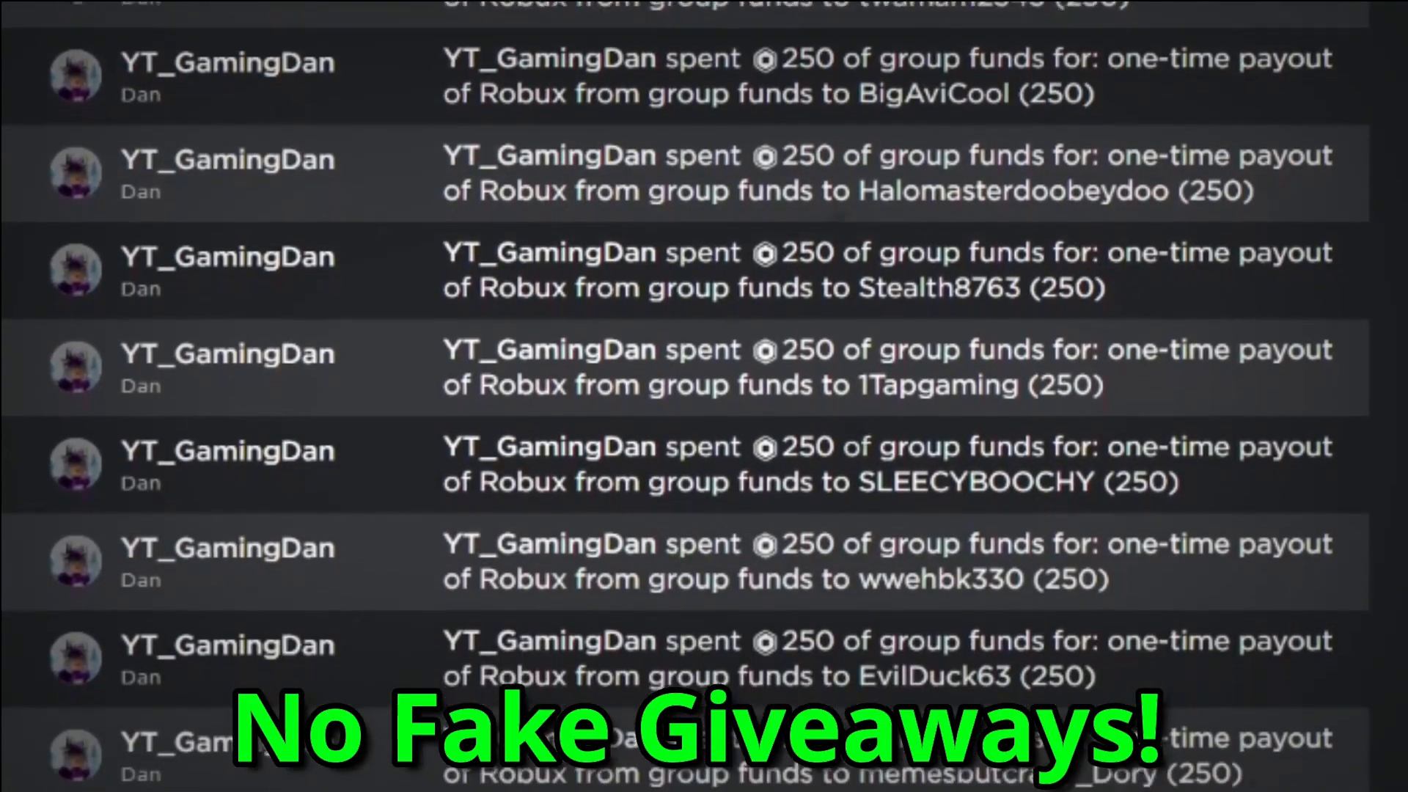
scroll("down", 3)
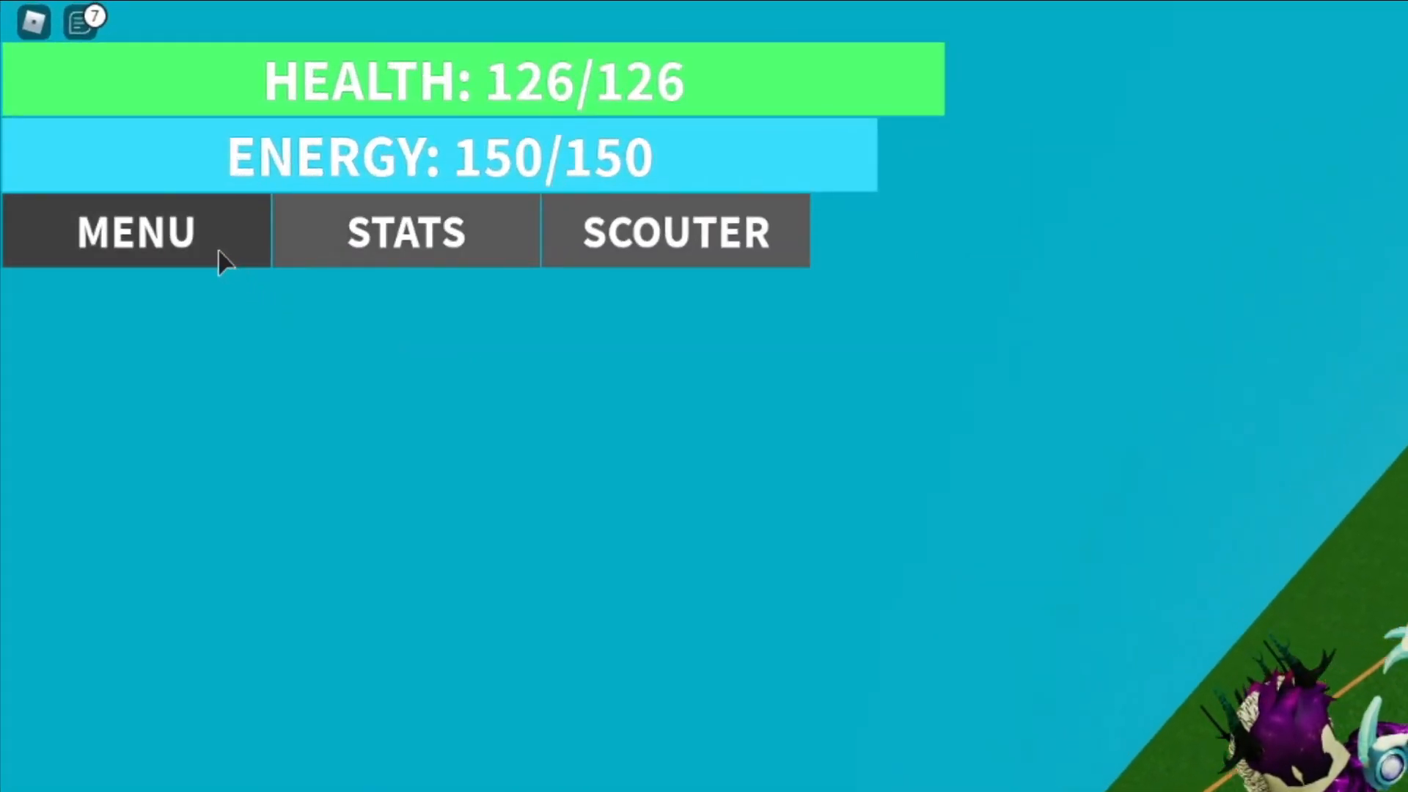
left_click(135, 232)
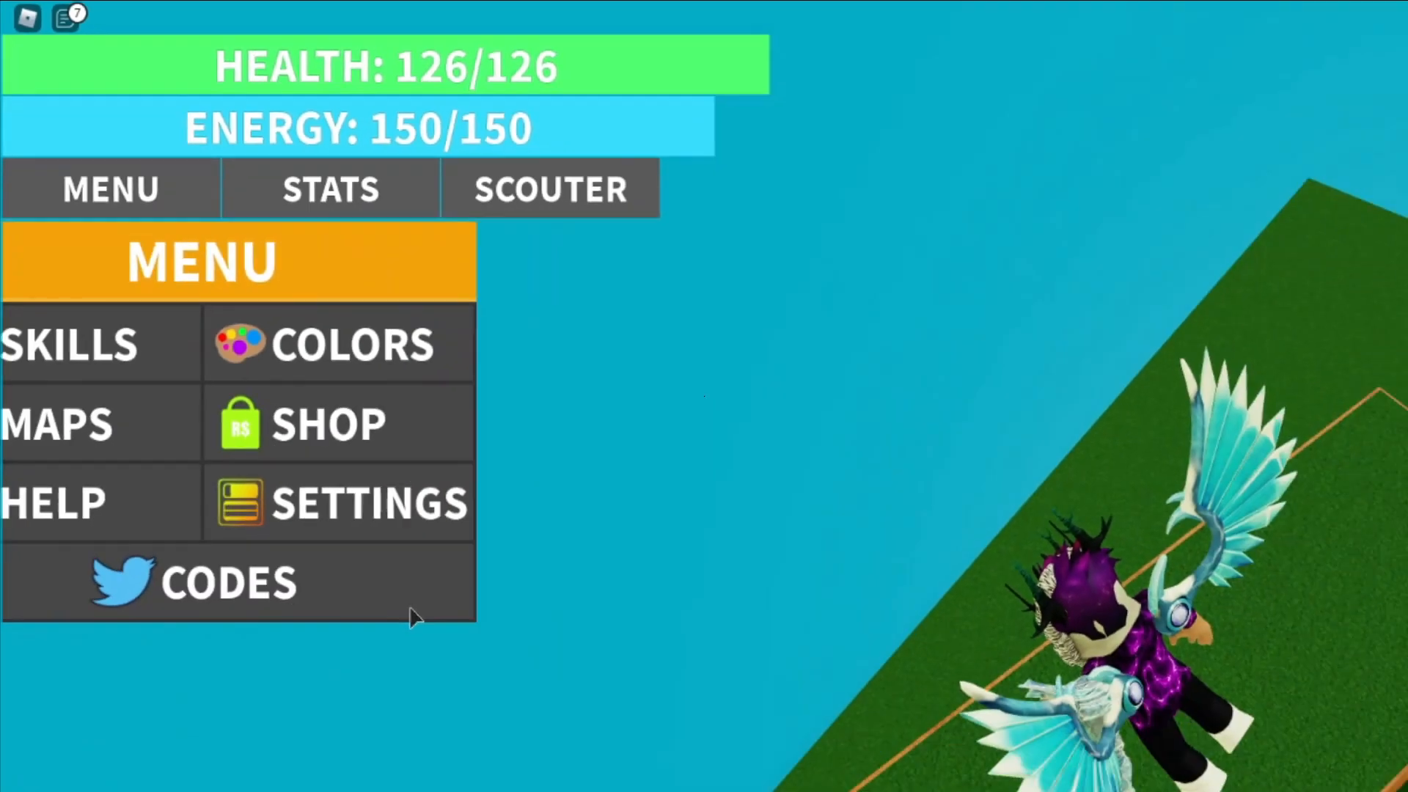
left_click(227, 580)
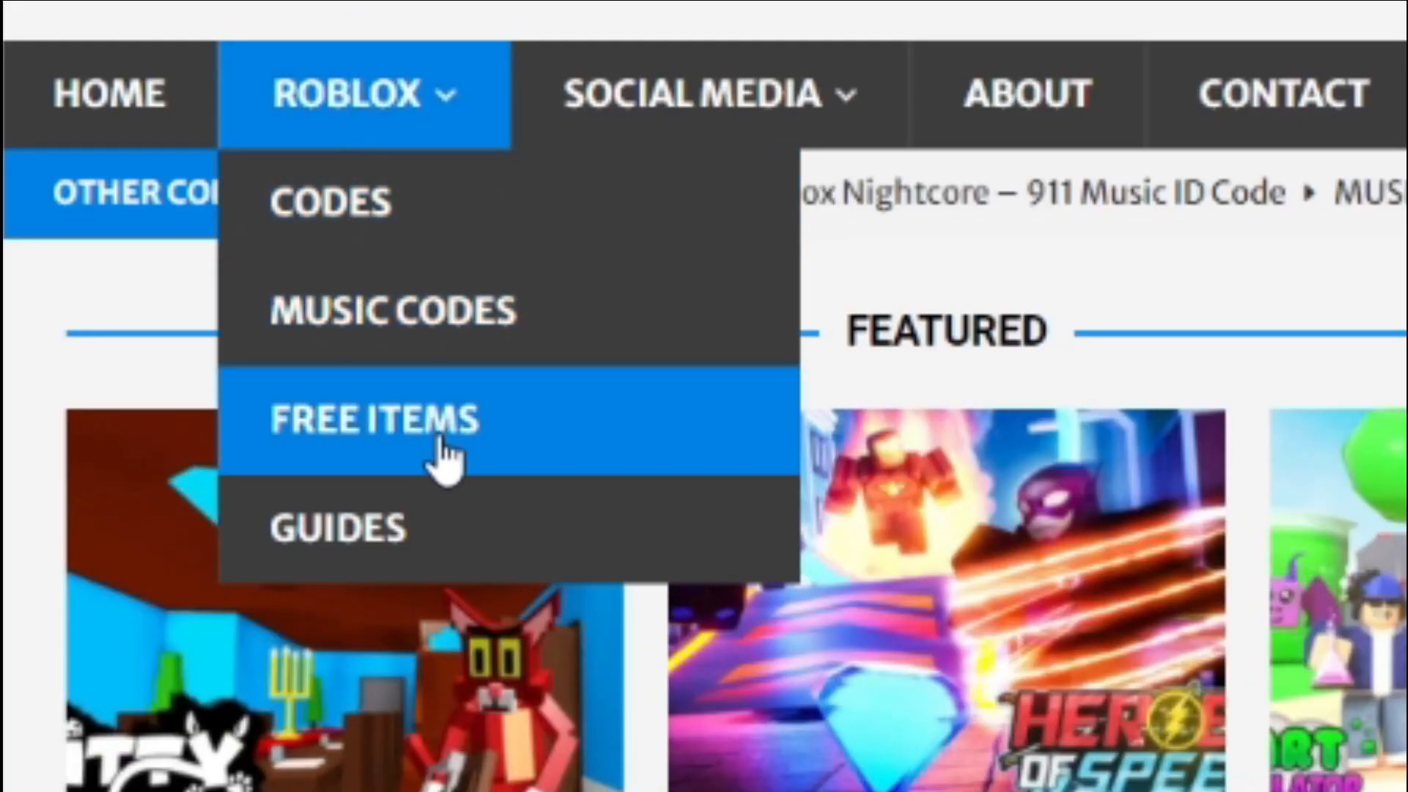
Open the RBX Codes site's A–Z Roblox game codes list and scroll through it.
left_click(329, 202)
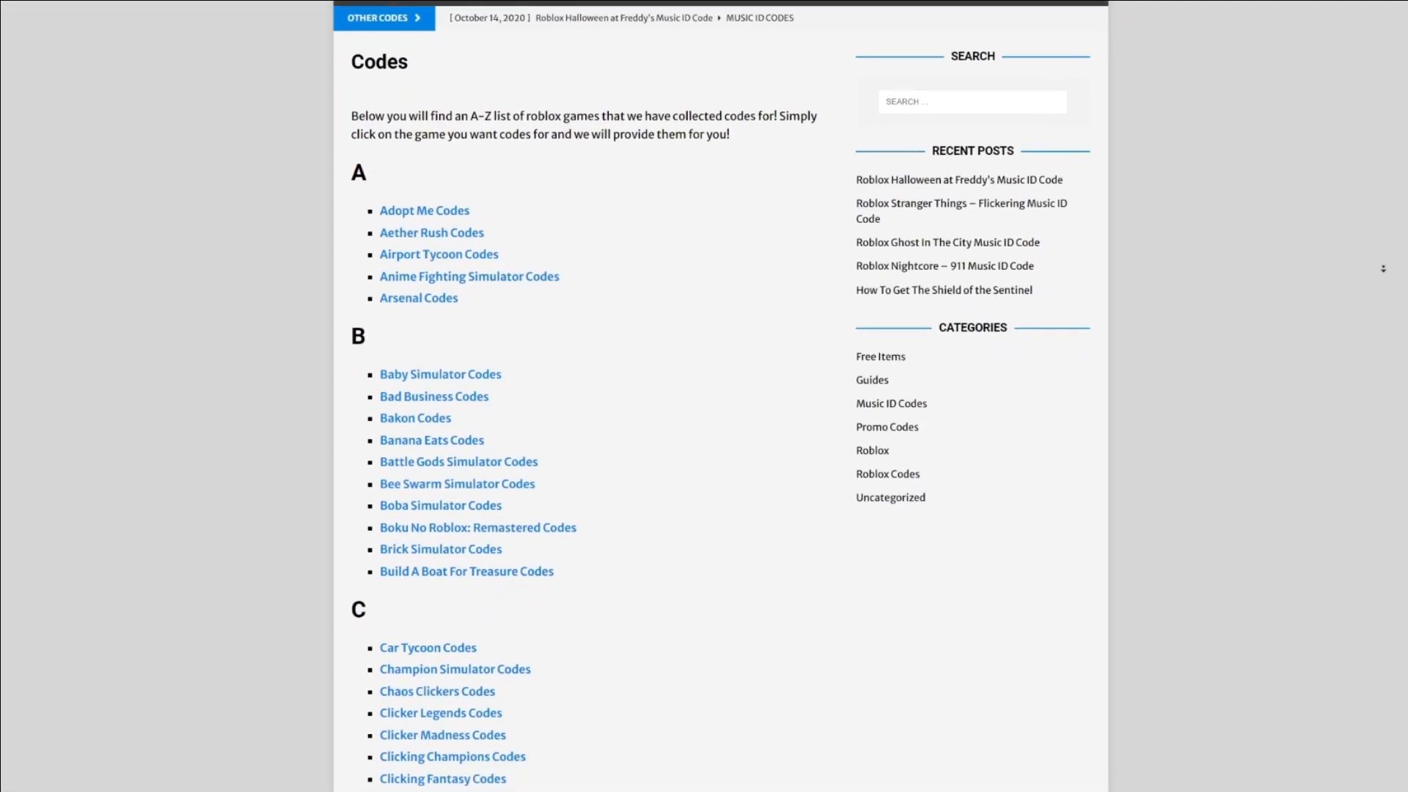
scroll("down", 3)
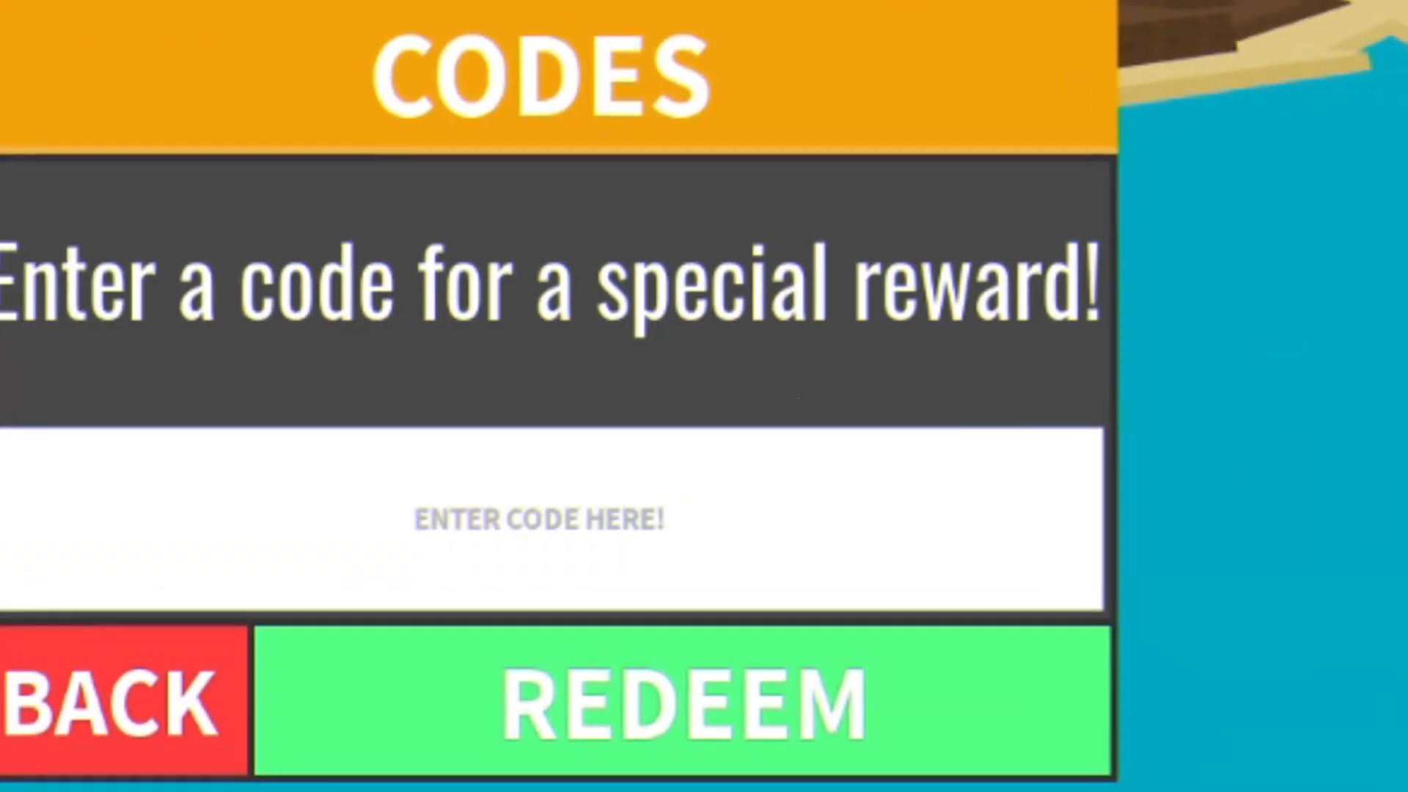
Redeem code SUB2DANIELGT, then enter D1SC_B00ST3R and select its text.
type("SUB2DANIELGT")
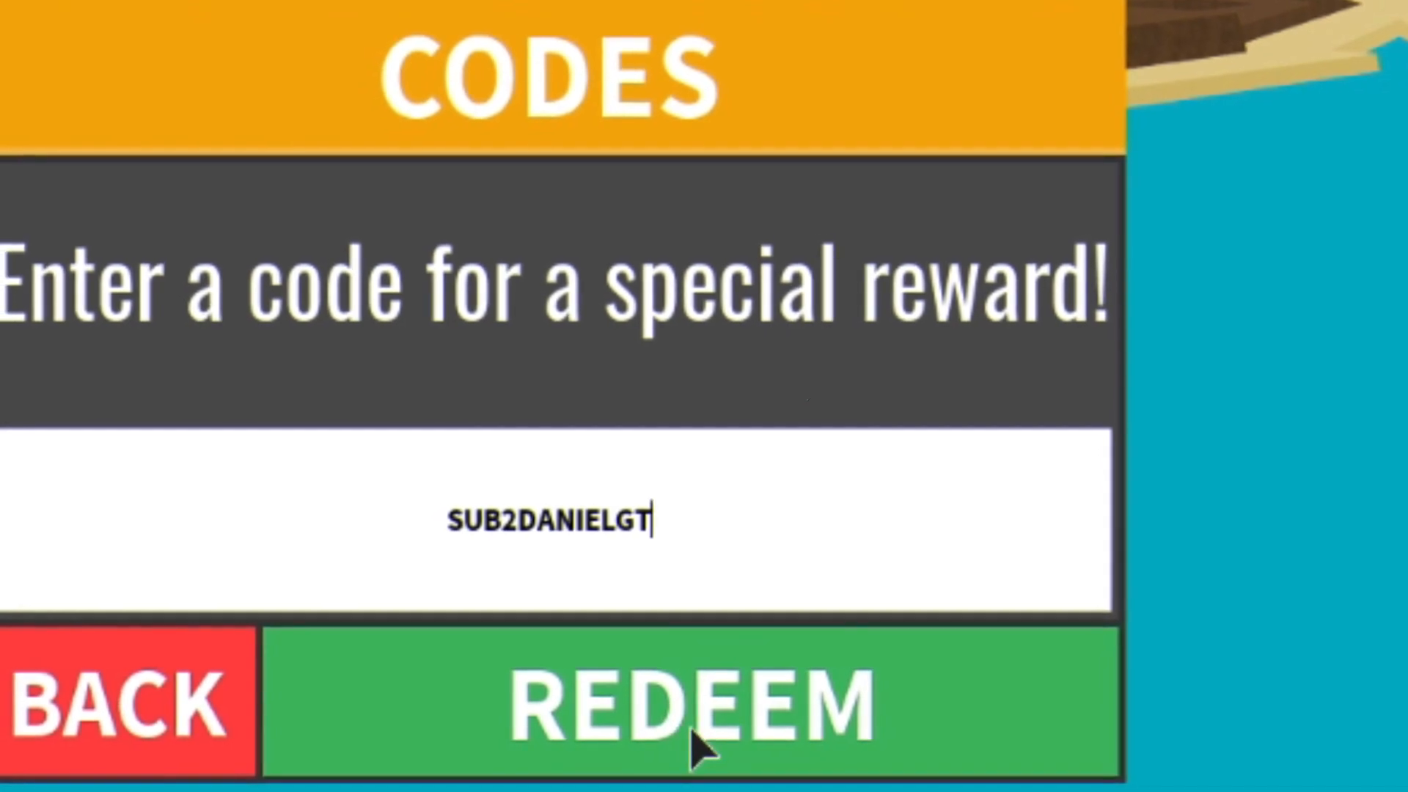
left_click(692, 700)
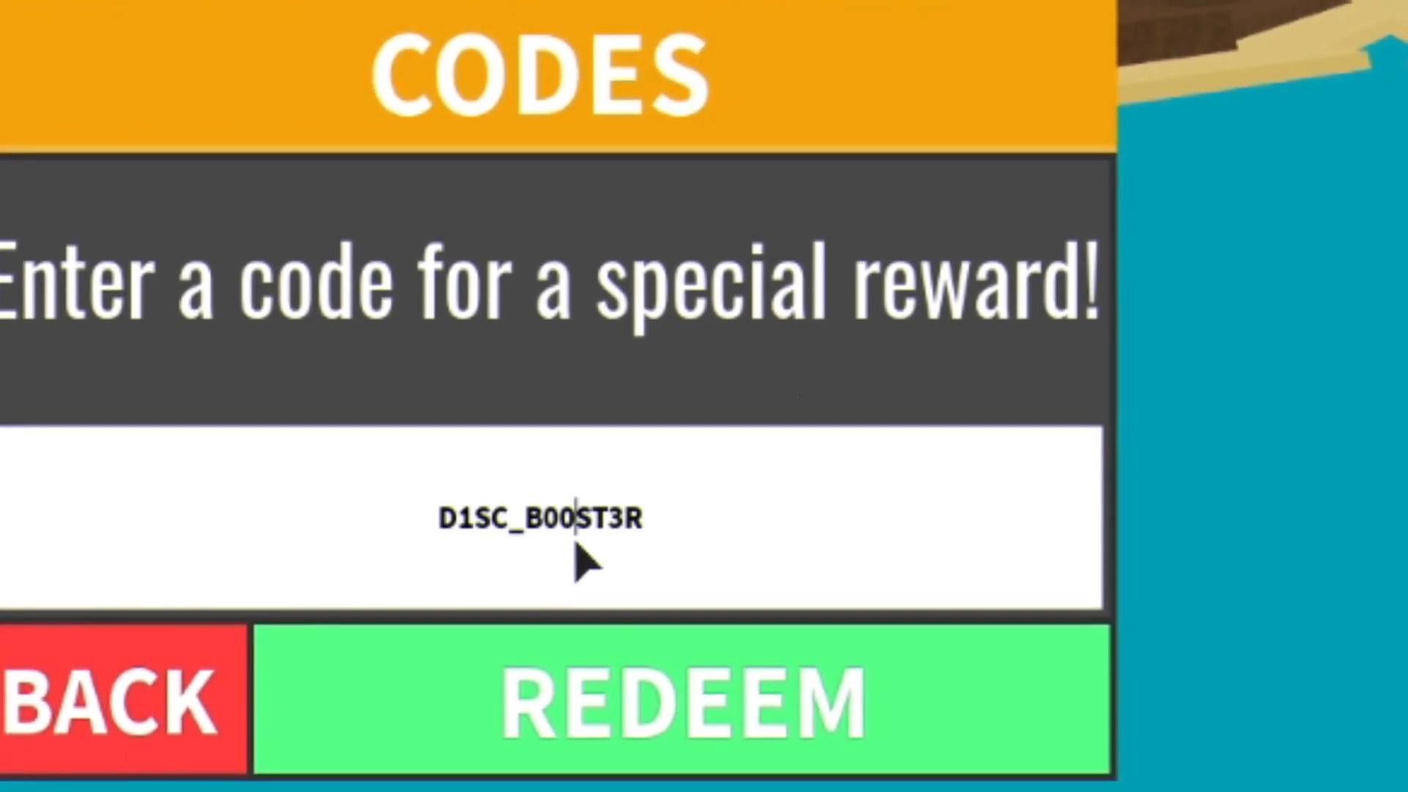
double_click(584, 524)
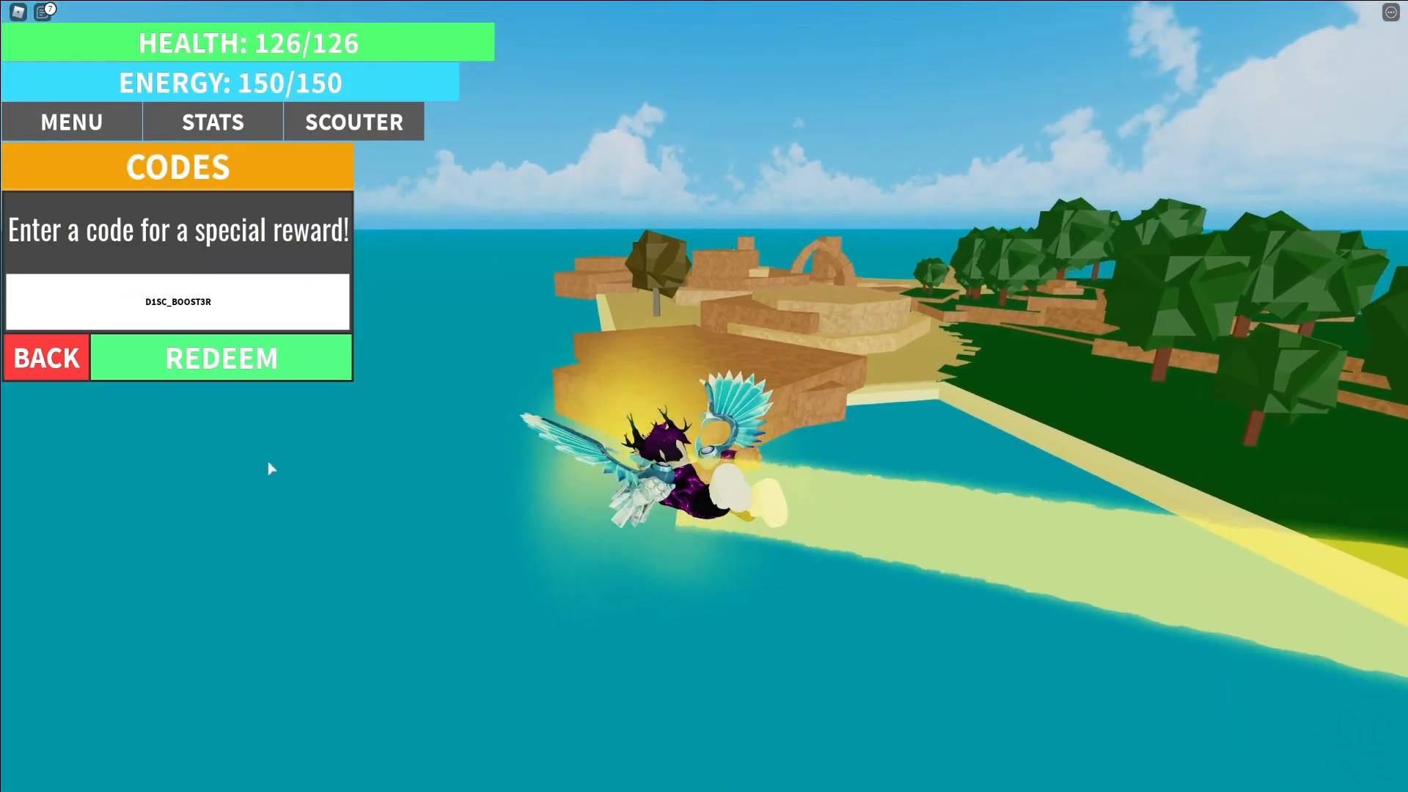
Back out of the codes panel and close the game menu via MENU.
left_click(71, 121)
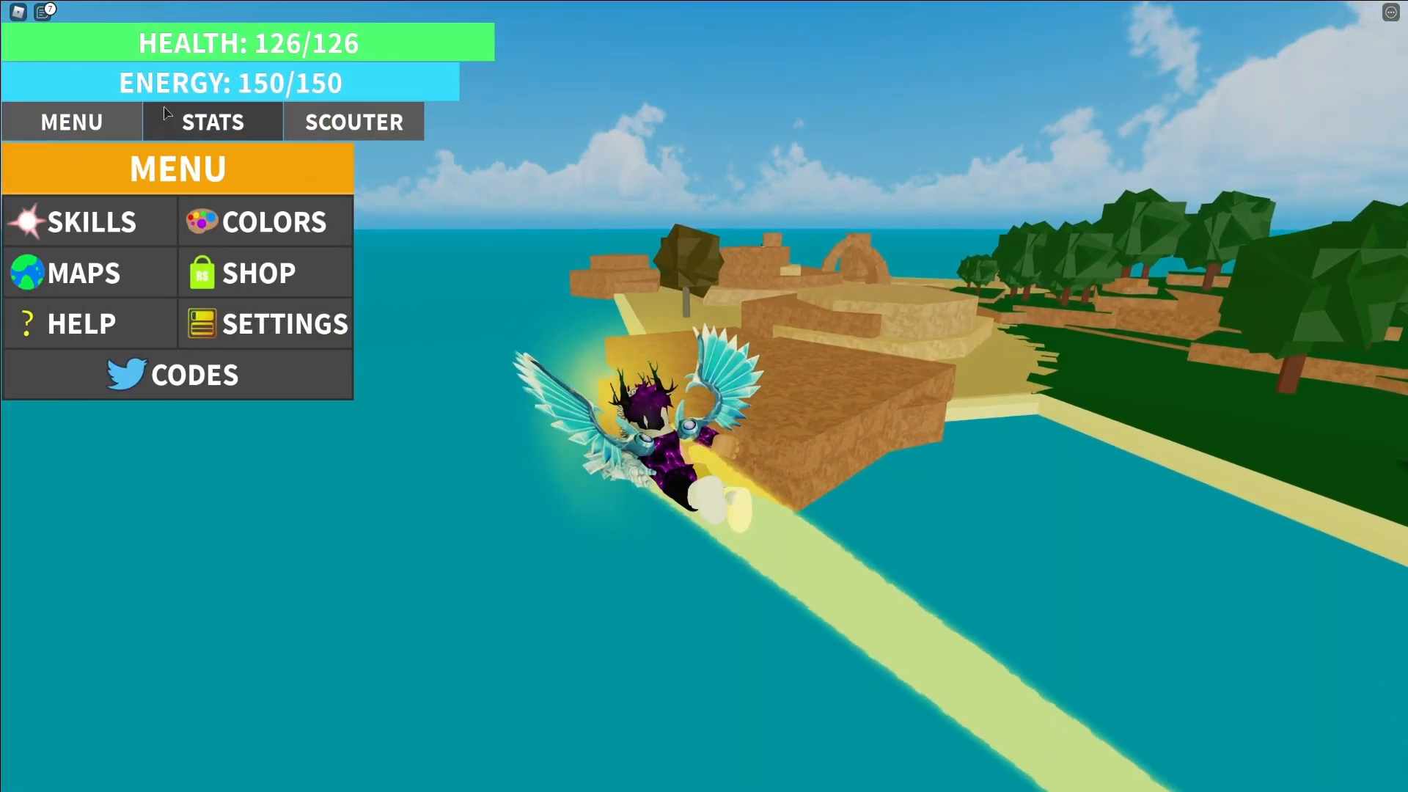
left_click(71, 121)
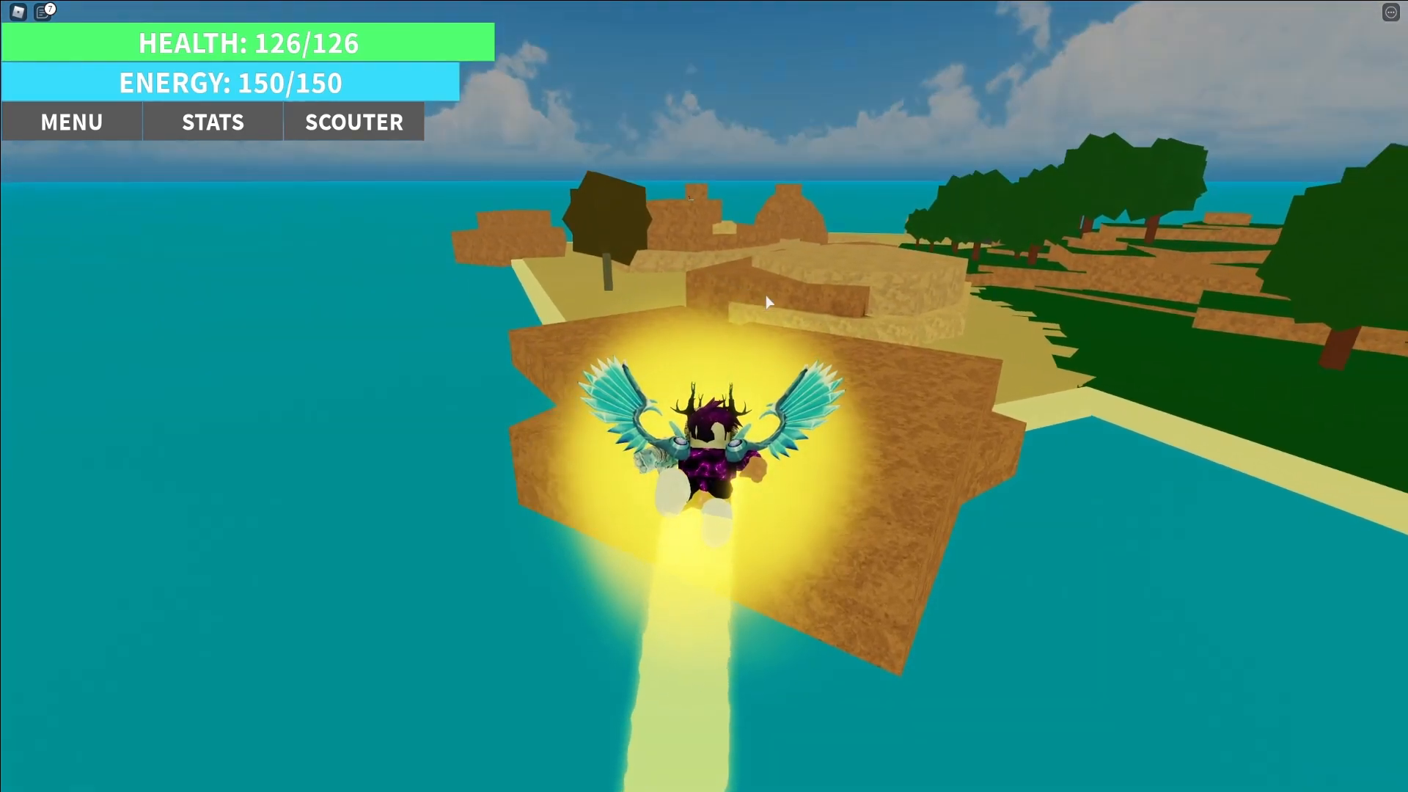